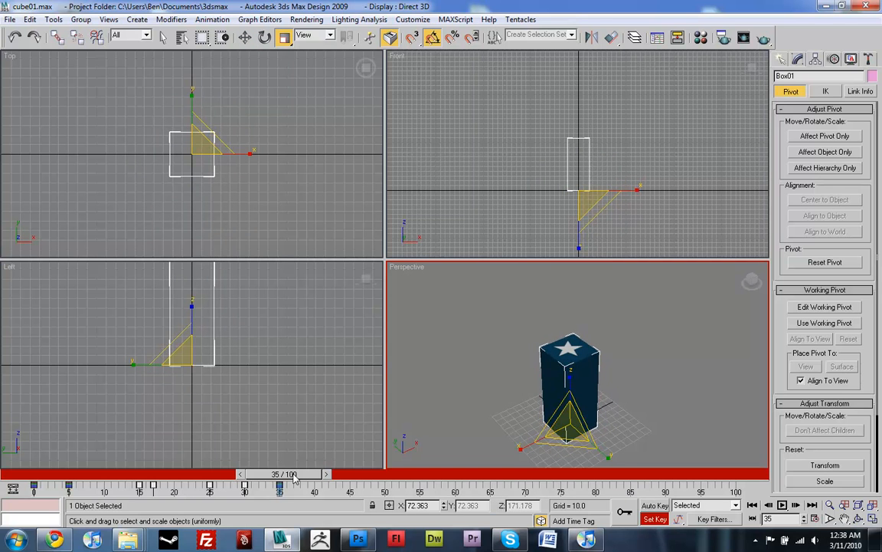
Key the box stretched tall and rotated at frame 35, scrubbing frames 28–35 to check the spin
{"action": "left_click_drag", "start_coordinate": [295, 474], "coordinate": [226, 474]}
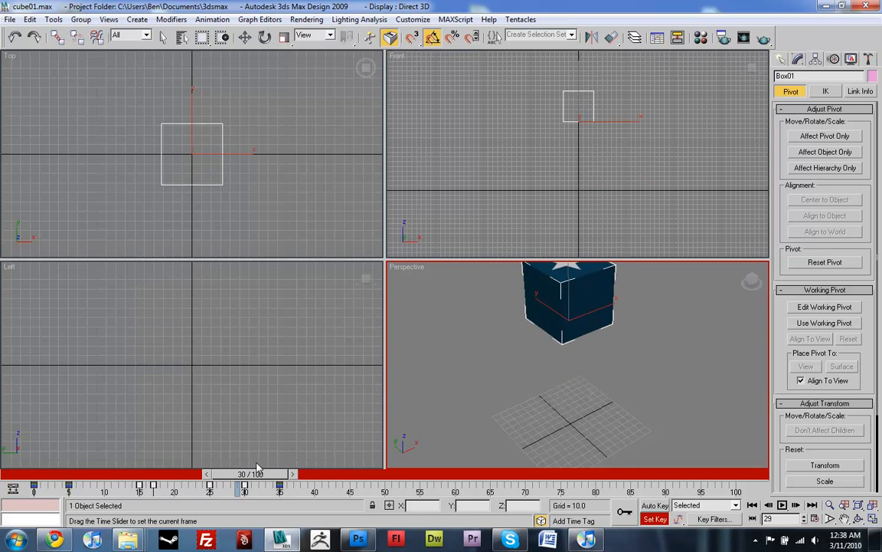
{"action": "left_click_drag", "start_coordinate": [245, 473], "coordinate": [280, 474]}
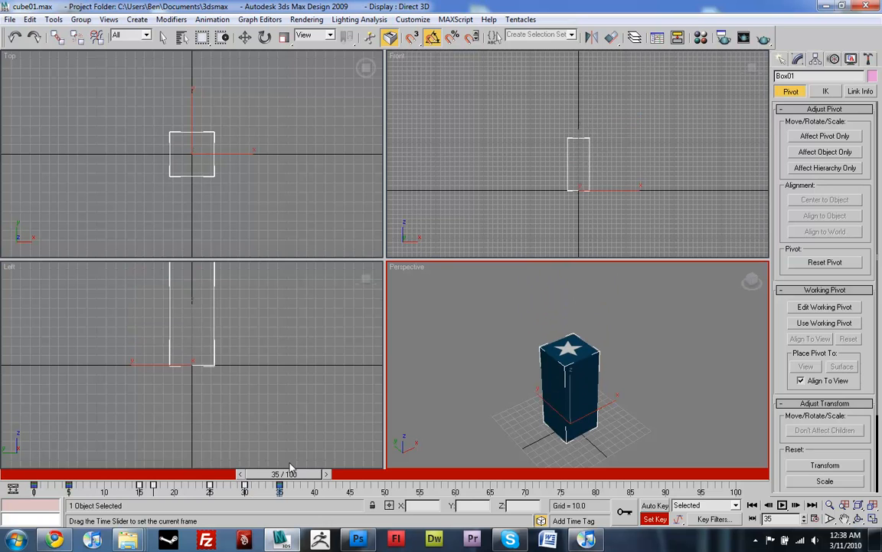
{"action": "left_click_drag", "start_coordinate": [280, 473], "coordinate": [276, 474]}
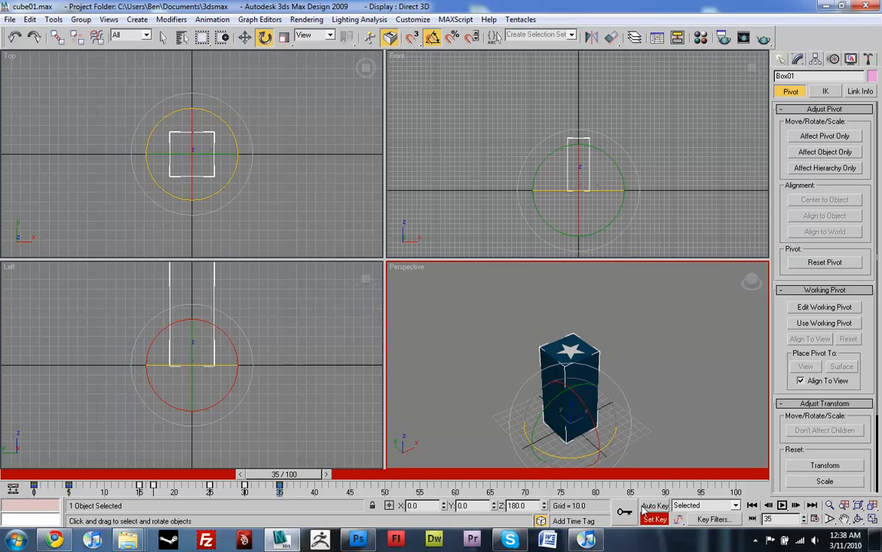
{"action": "left_click_drag", "start_coordinate": [272, 473], "coordinate": [214, 474]}
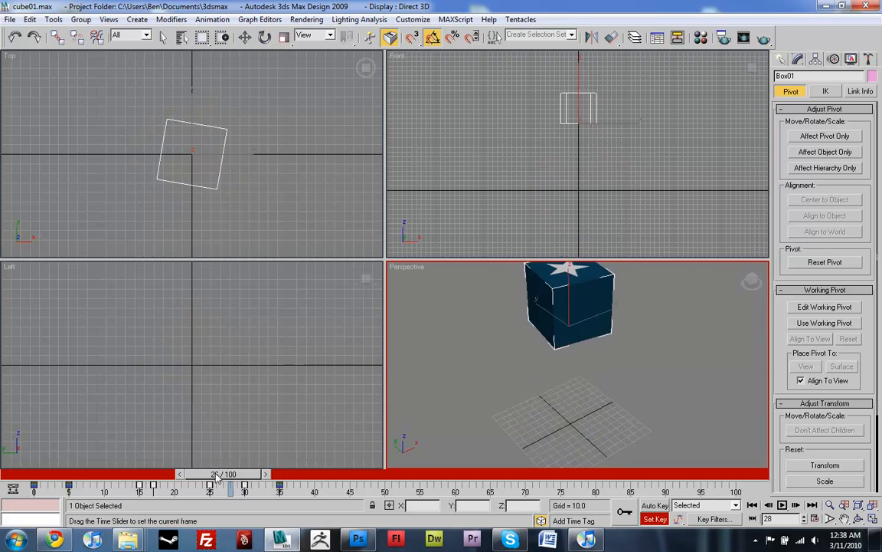
{"action": "left_click_drag", "start_coordinate": [213, 474], "coordinate": [244, 473]}
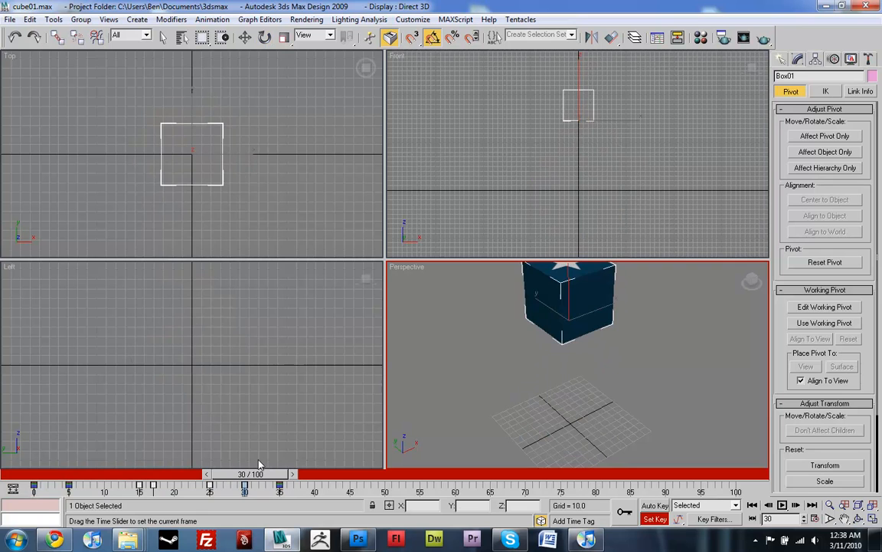
{"action": "left_click_drag", "start_coordinate": [243, 484], "coordinate": [280, 484]}
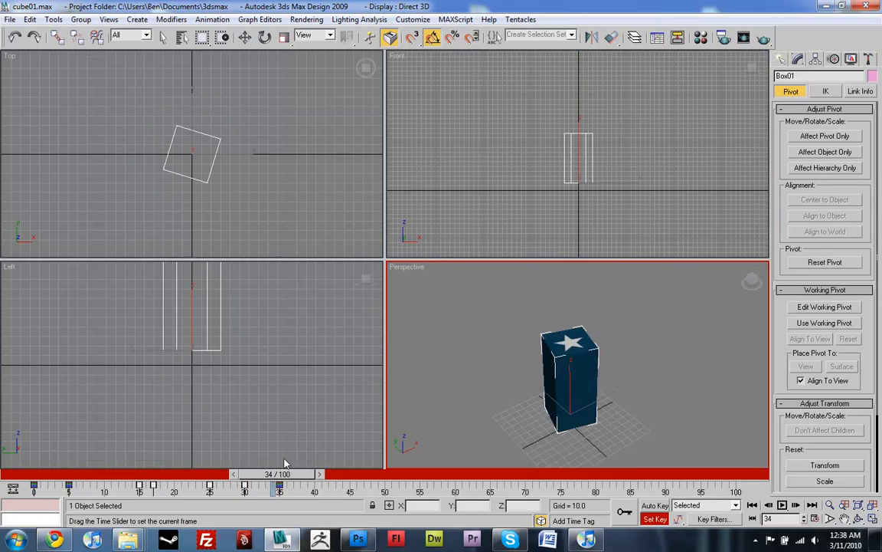
{"action": "left_click_drag", "start_coordinate": [278, 473], "coordinate": [245, 473]}
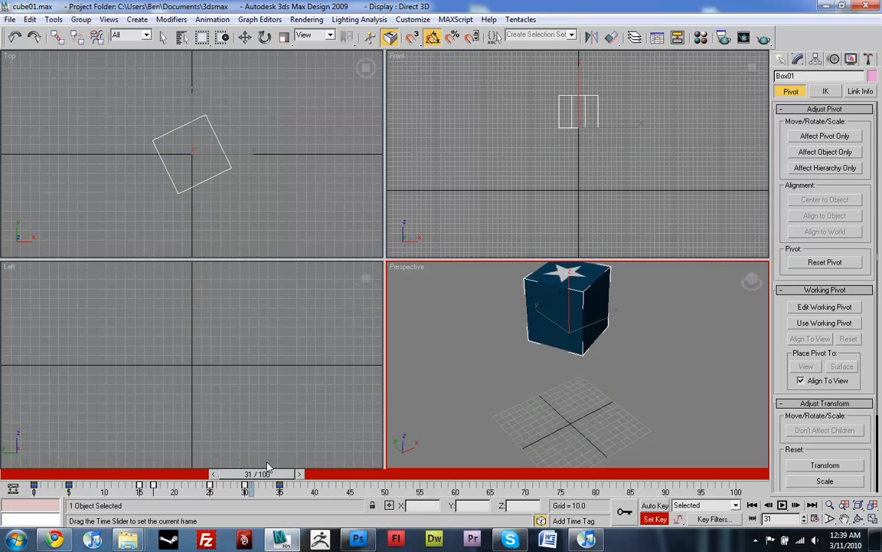
{"action": "left_click_drag", "start_coordinate": [245, 474], "coordinate": [276, 474]}
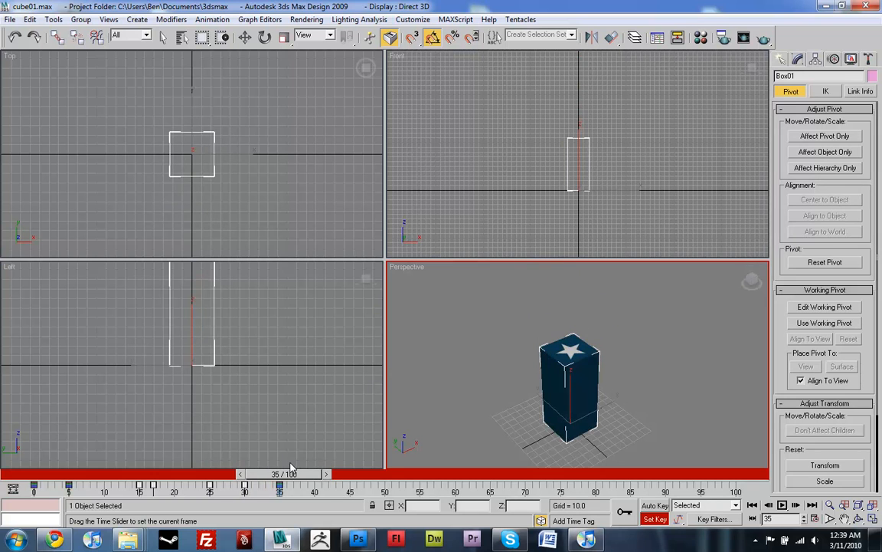
{"action": "left_click", "coordinate": [264, 36]}
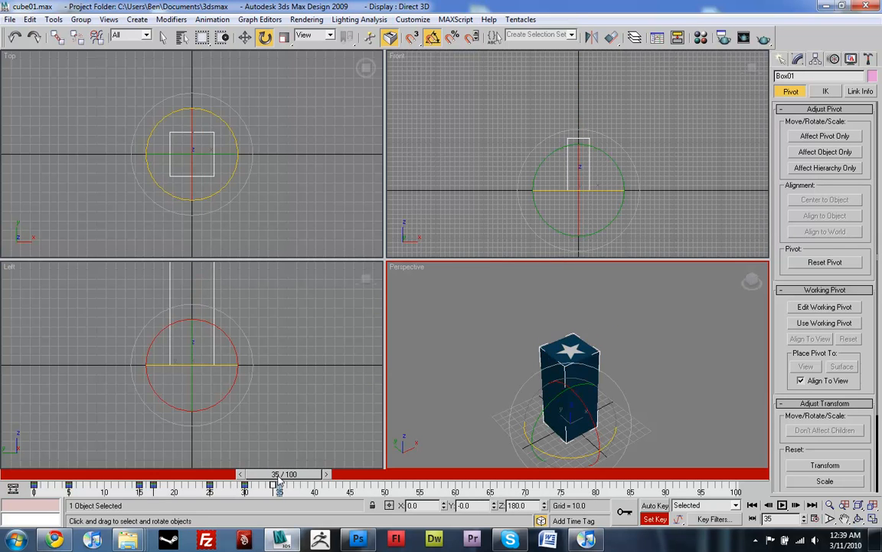
Shift the landing key to frame 38 and scrub frames 32–37 to check the landing
{"action": "left_click_drag", "start_coordinate": [279, 473], "coordinate": [252, 473]}
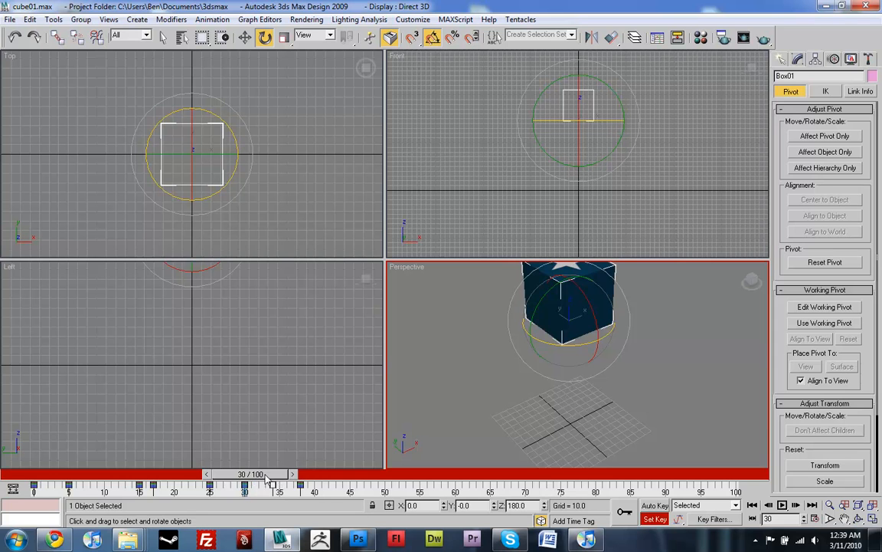
{"action": "left_click_drag", "start_coordinate": [244, 474], "coordinate": [314, 473]}
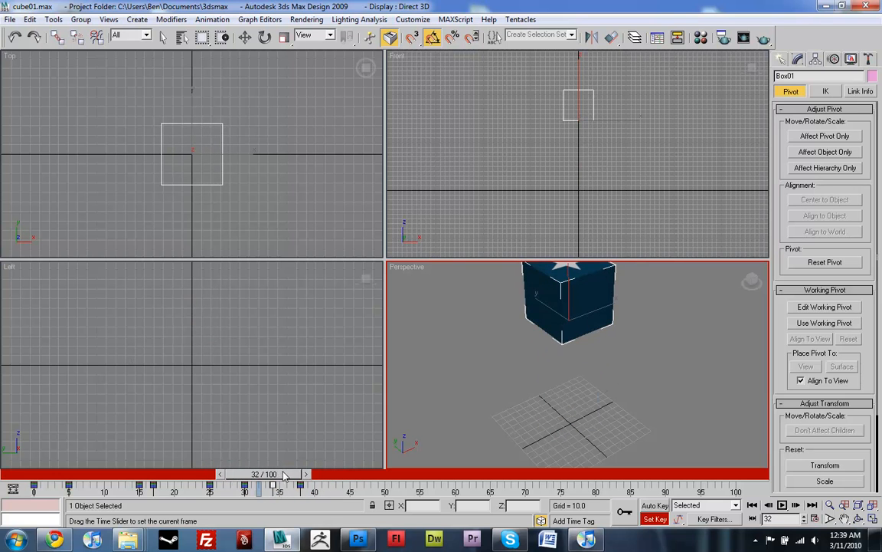
{"action": "left_click_drag", "start_coordinate": [272, 474], "coordinate": [295, 473]}
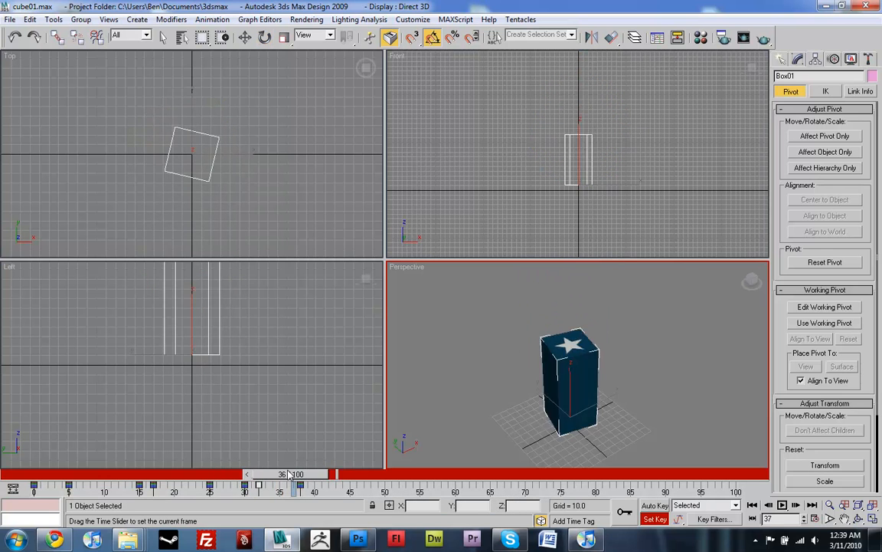
{"action": "left_click_drag", "start_coordinate": [293, 473], "coordinate": [279, 473]}
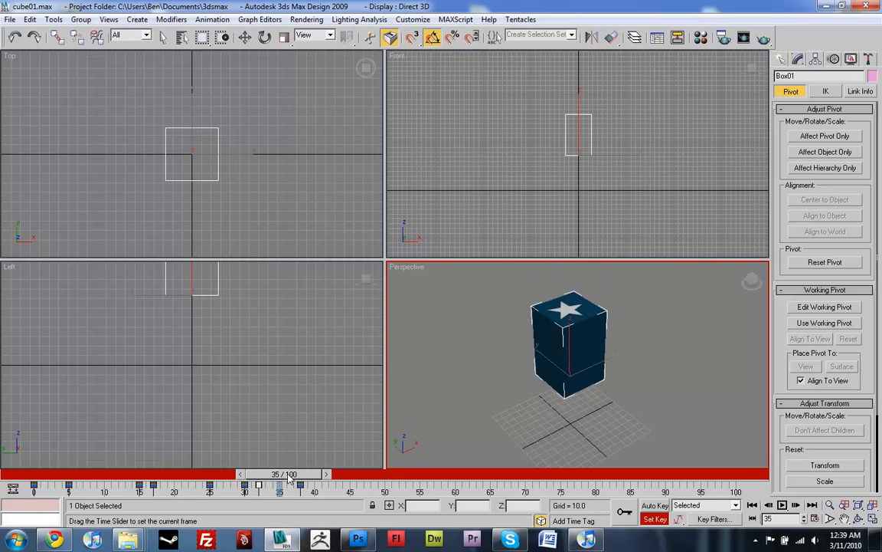
{"action": "left_click_drag", "start_coordinate": [280, 484], "coordinate": [303, 484]}
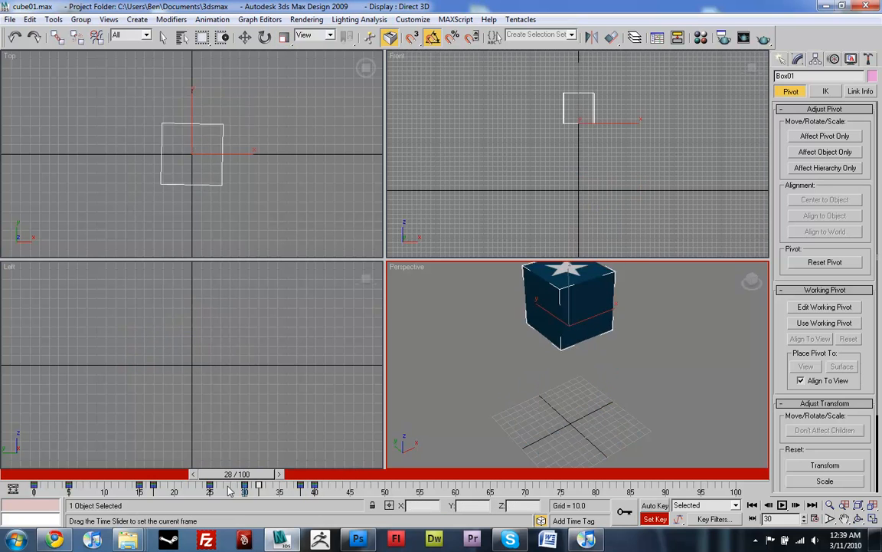
Review the landing at frame 37, squash at frame 14 and frame 28, then return to start
{"action": "left_click_drag", "start_coordinate": [230, 473], "coordinate": [303, 473]}
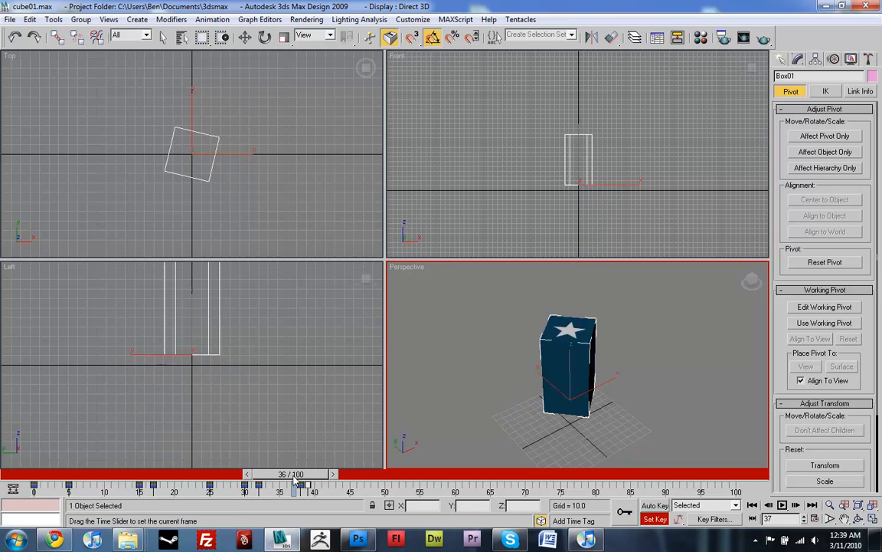
{"action": "left_click_drag", "start_coordinate": [293, 474], "coordinate": [141, 473]}
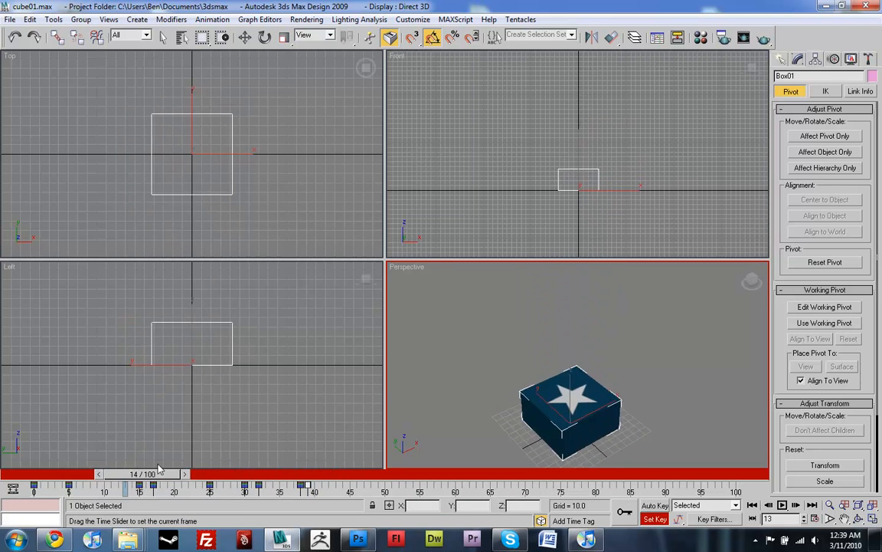
{"action": "left_click_drag", "start_coordinate": [146, 472], "coordinate": [284, 473]}
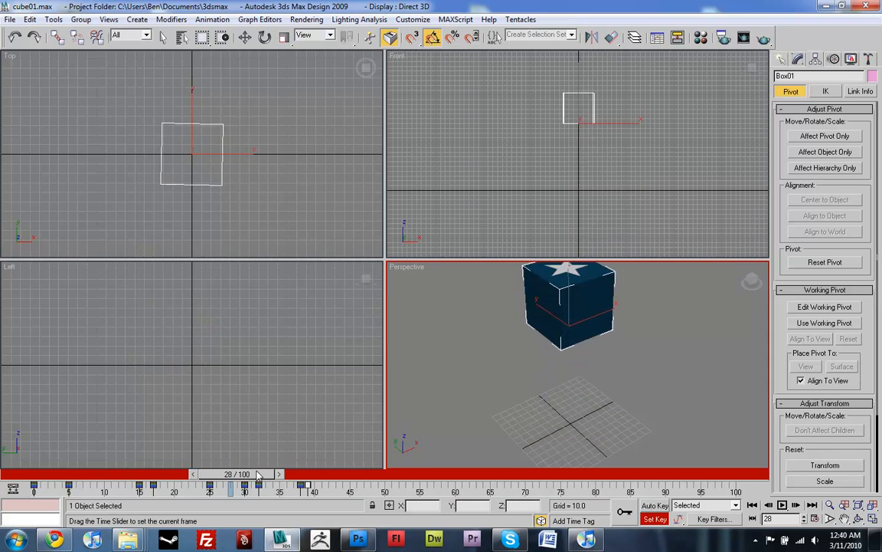
{"action": "left_click_drag", "start_coordinate": [229, 474], "coordinate": [299, 474]}
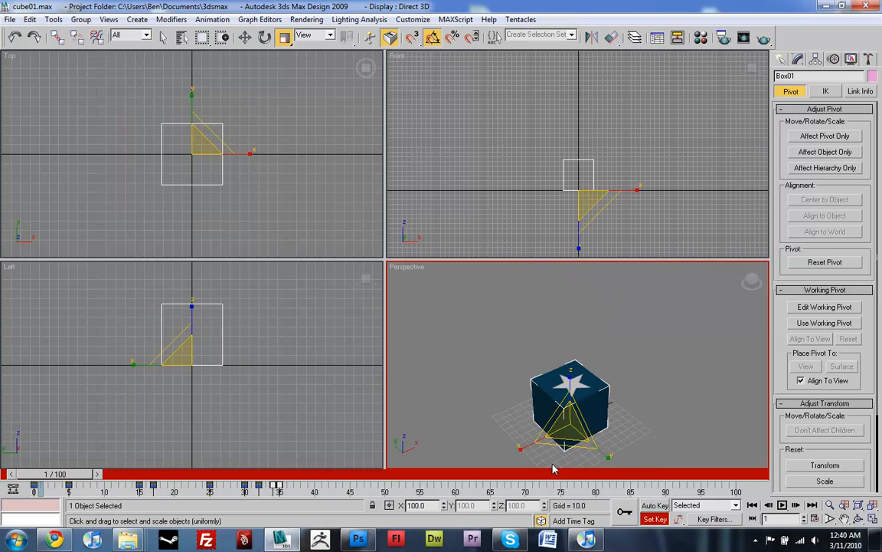
Play the animation, stretch the box tall at frame 21, then move to frame 35
{"action": "left_click", "coordinate": [782, 504]}
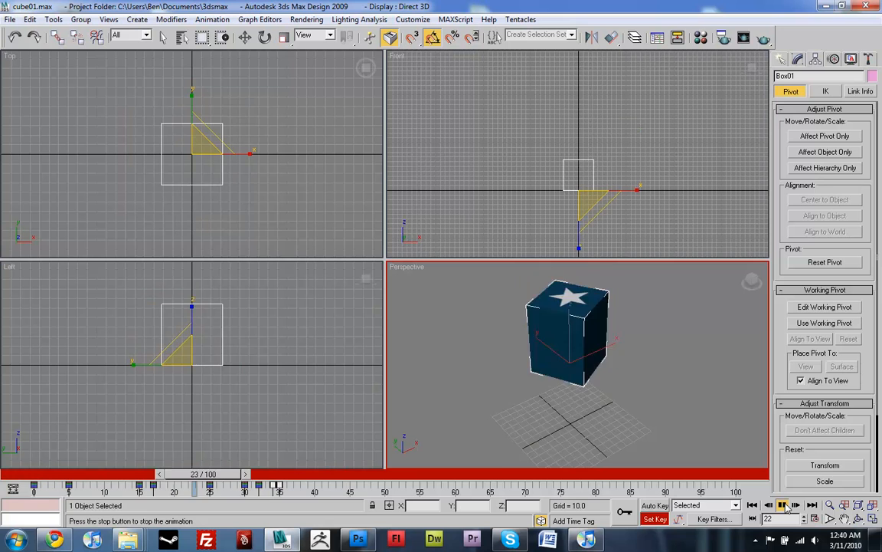
{"action": "left_click_drag", "start_coordinate": [223, 474], "coordinate": [459, 473]}
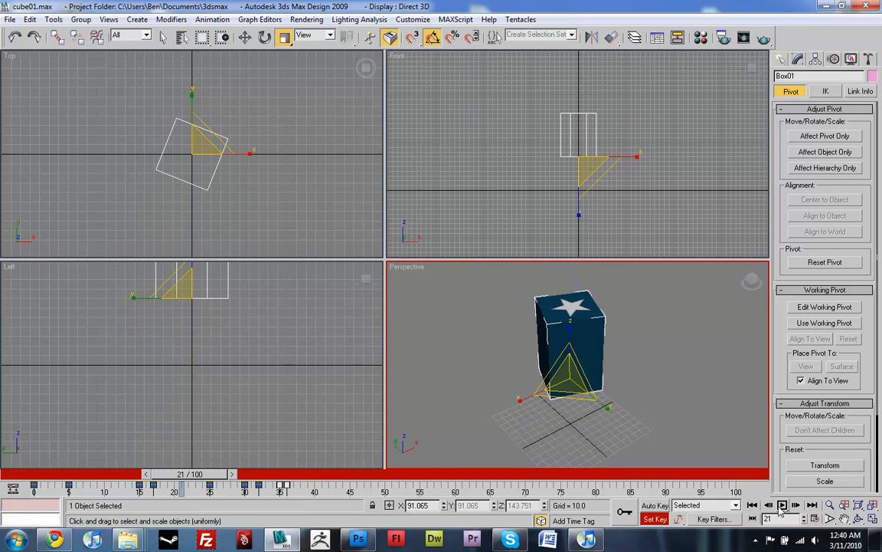
{"action": "left_click", "coordinate": [782, 505]}
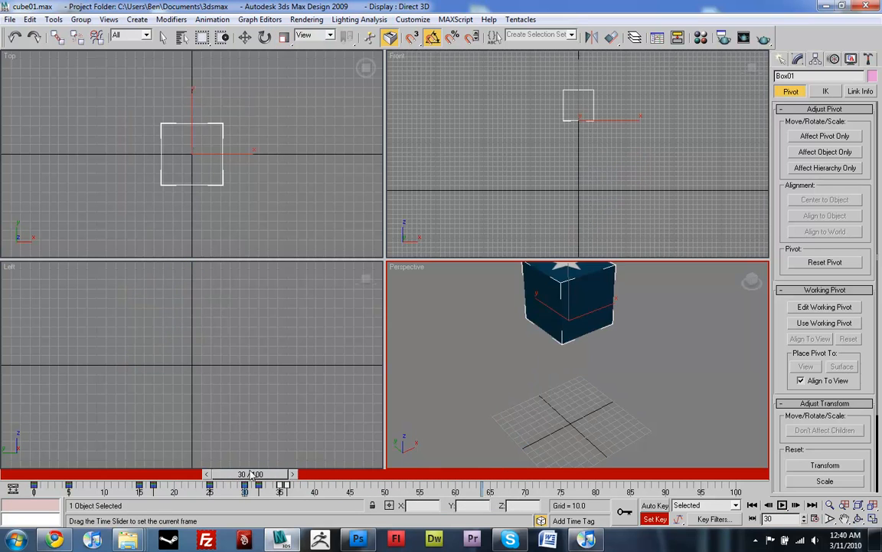
{"action": "left_click_drag", "start_coordinate": [246, 474], "coordinate": [280, 474]}
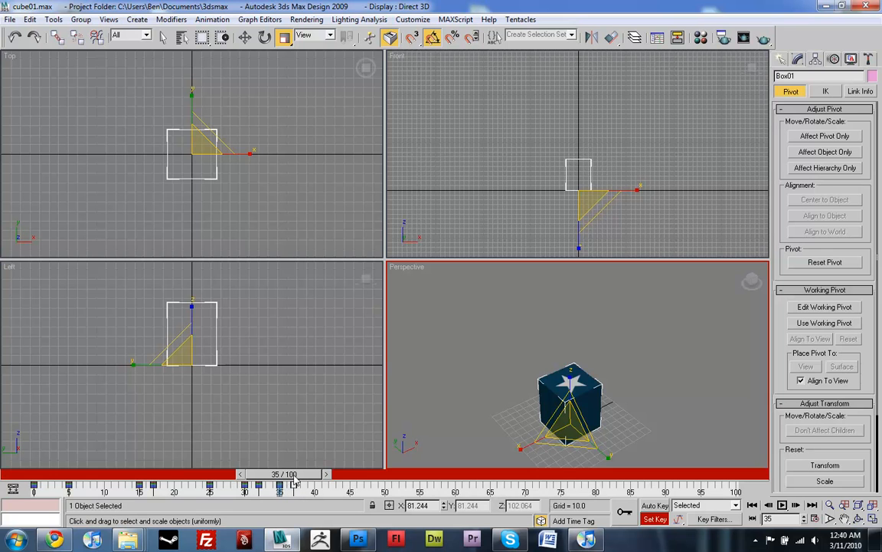
Check the squash at frame 38, stretch the box vertically at frame 34, and scrub to review
{"action": "left_click_drag", "start_coordinate": [293, 473], "coordinate": [244, 474]}
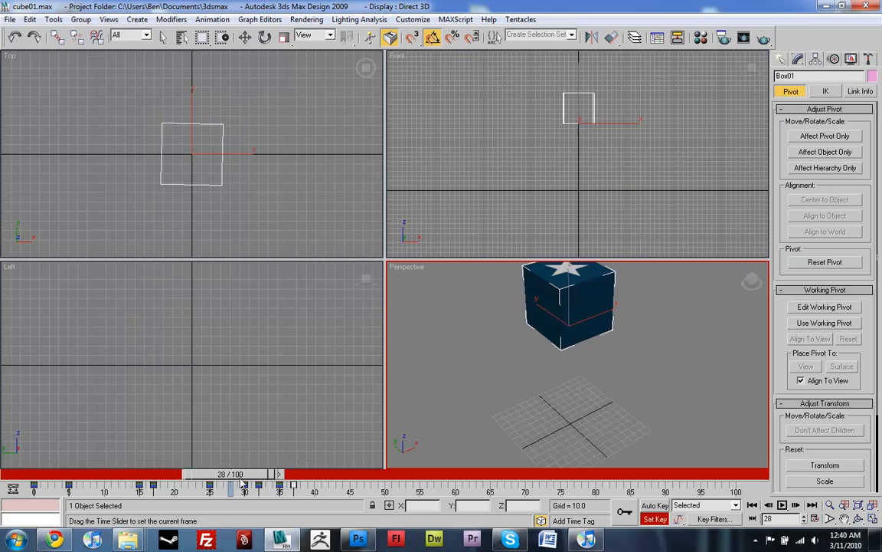
{"action": "left_click_drag", "start_coordinate": [233, 473], "coordinate": [306, 473]}
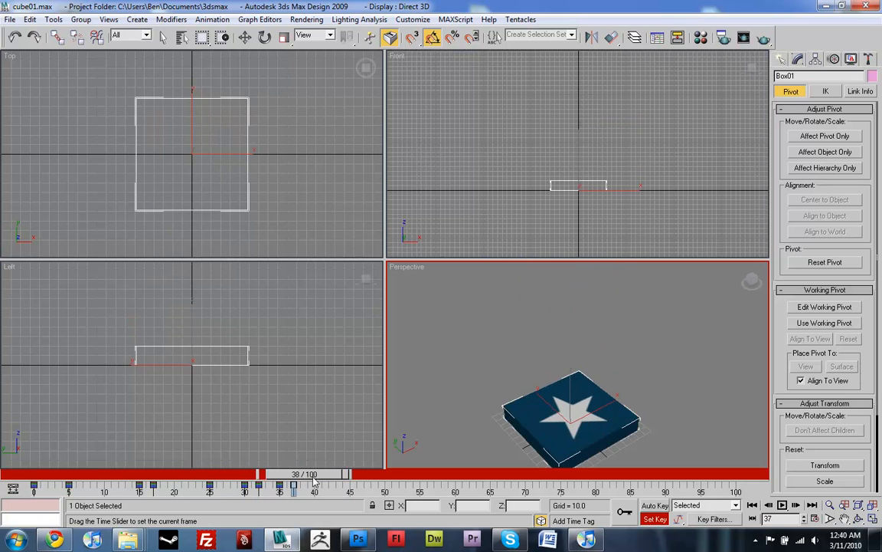
{"action": "left_click_drag", "start_coordinate": [304, 473], "coordinate": [271, 474]}
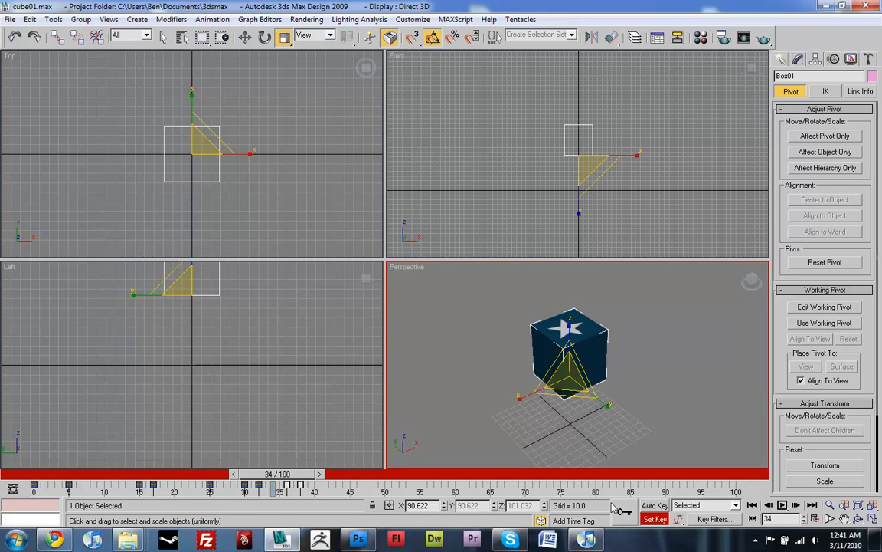
{"action": "left_click_drag", "start_coordinate": [274, 473], "coordinate": [271, 473]}
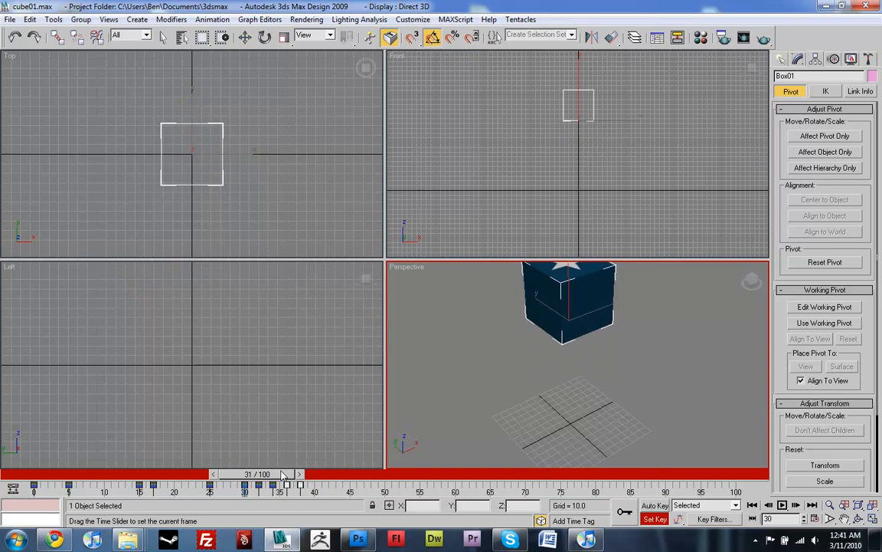
{"action": "left_click_drag", "start_coordinate": [268, 473], "coordinate": [88, 472]}
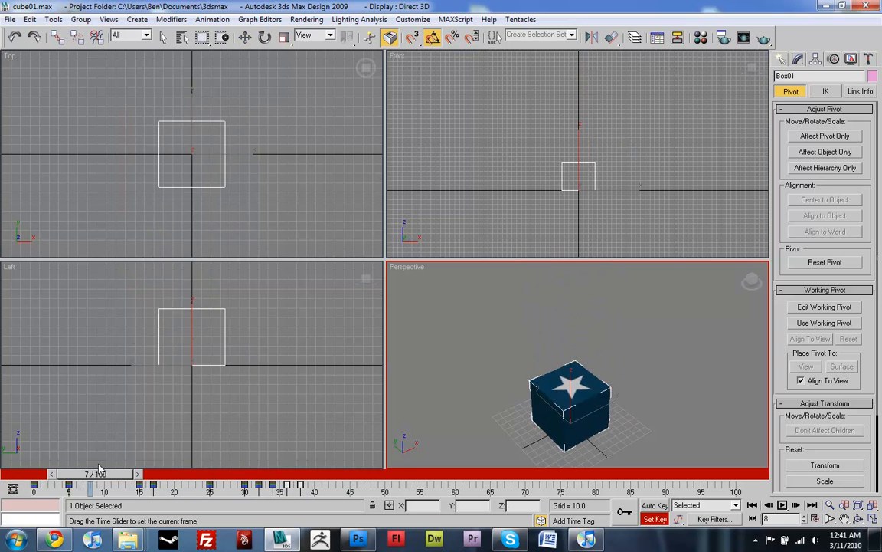
{"action": "left_click_drag", "start_coordinate": [95, 474], "coordinate": [271, 473]}
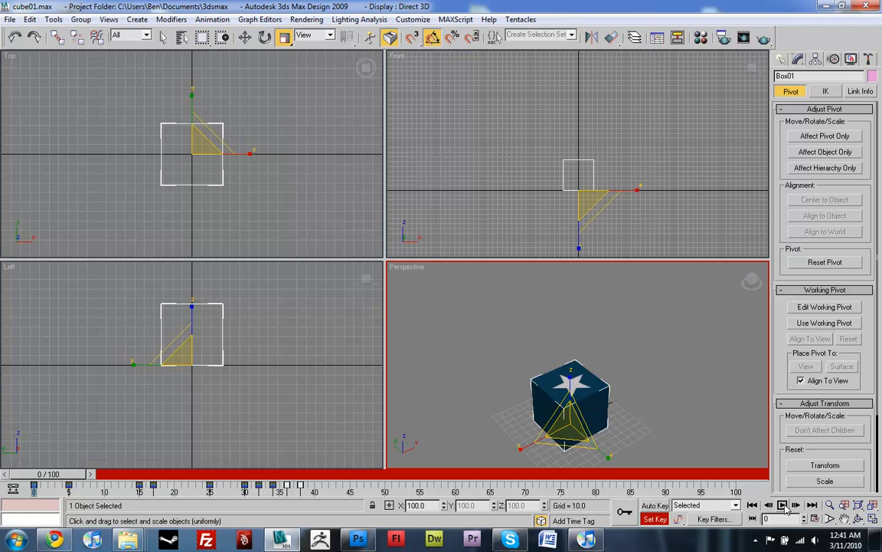
Spin the box 360° on Z at frame 43 and scrub to review the bounce and squash
{"action": "left_click", "coordinate": [783, 505]}
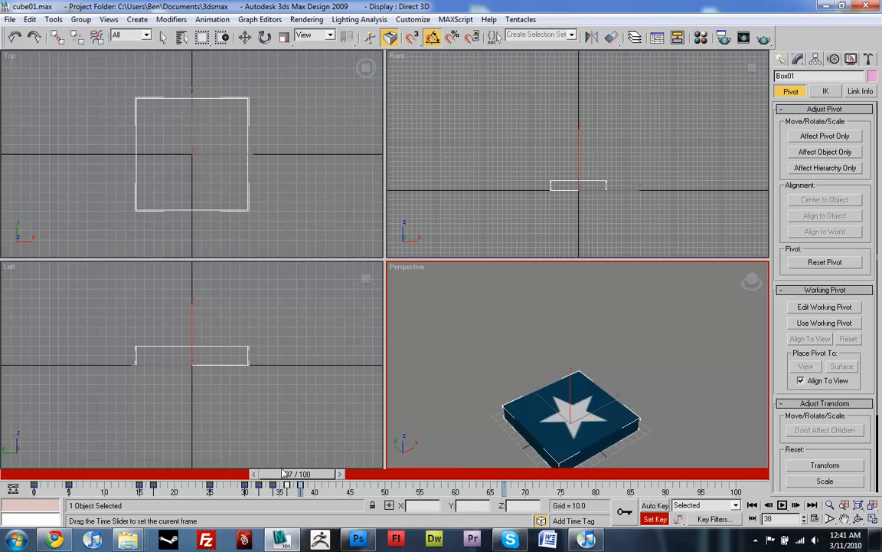
{"action": "left_click_drag", "start_coordinate": [291, 473], "coordinate": [318, 473]}
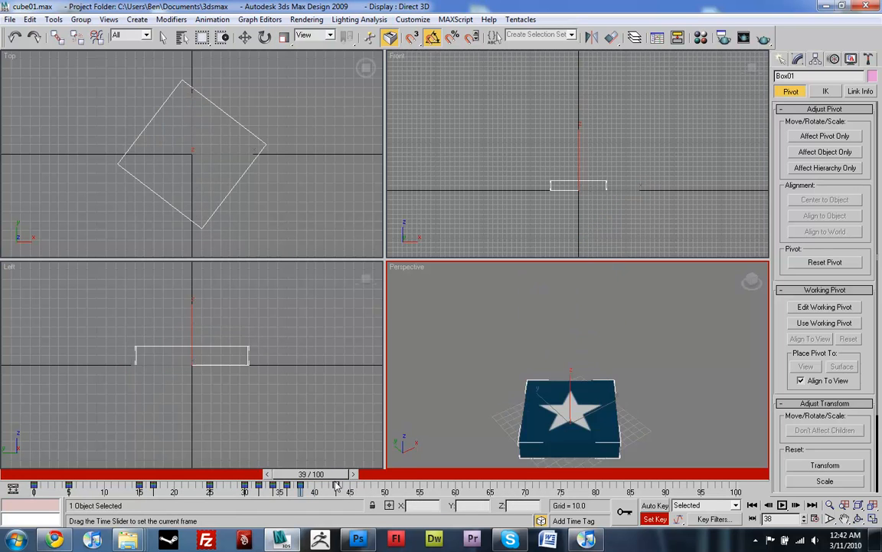
{"action": "left_click_drag", "start_coordinate": [337, 483], "coordinate": [295, 483]}
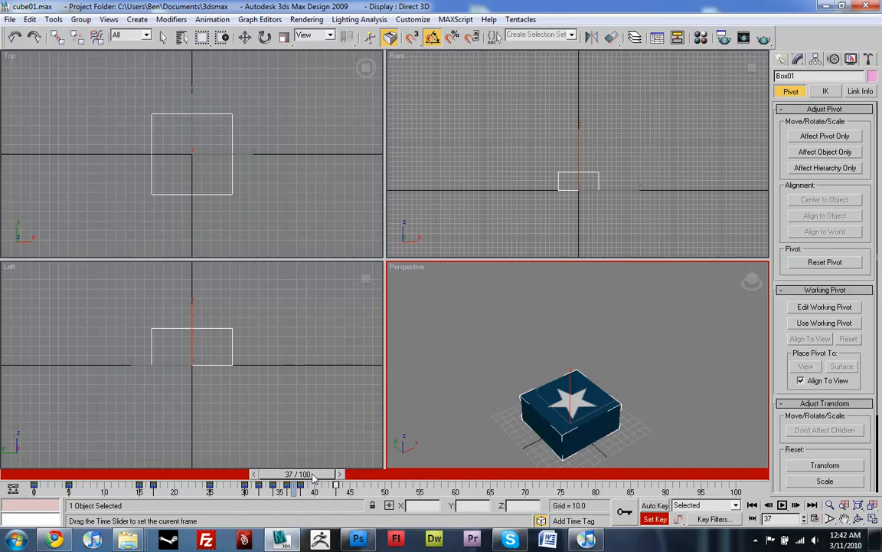
{"action": "left_click_drag", "start_coordinate": [312, 473], "coordinate": [353, 473]}
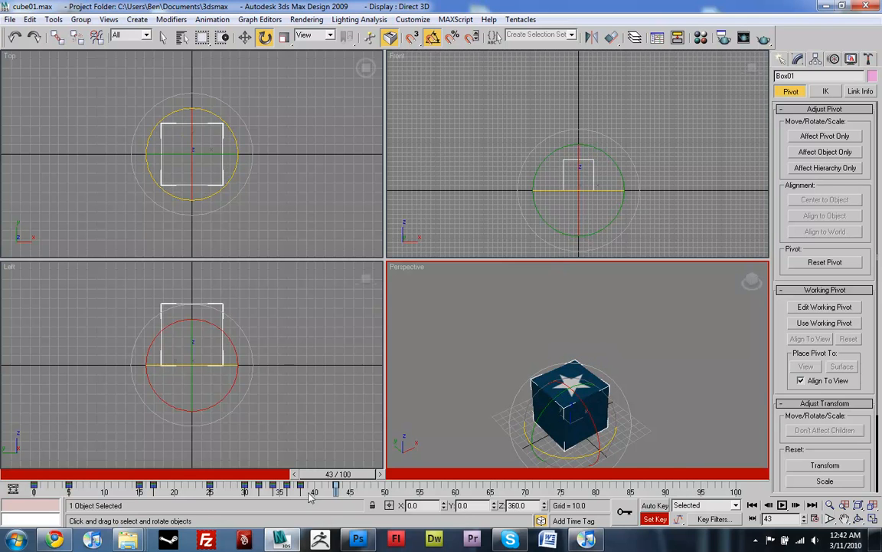
{"action": "left_click_drag", "start_coordinate": [336, 473], "coordinate": [366, 473]}
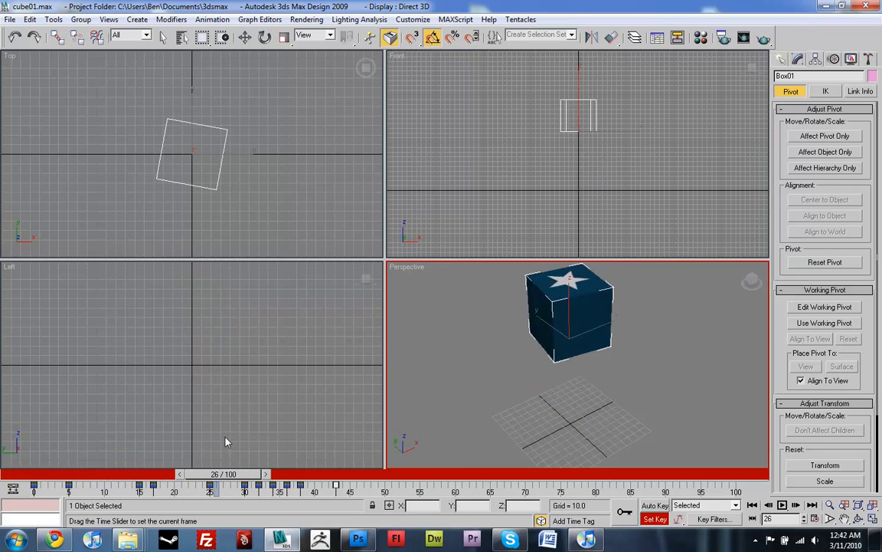
{"action": "left_click_drag", "start_coordinate": [212, 485], "coordinate": [312, 484]}
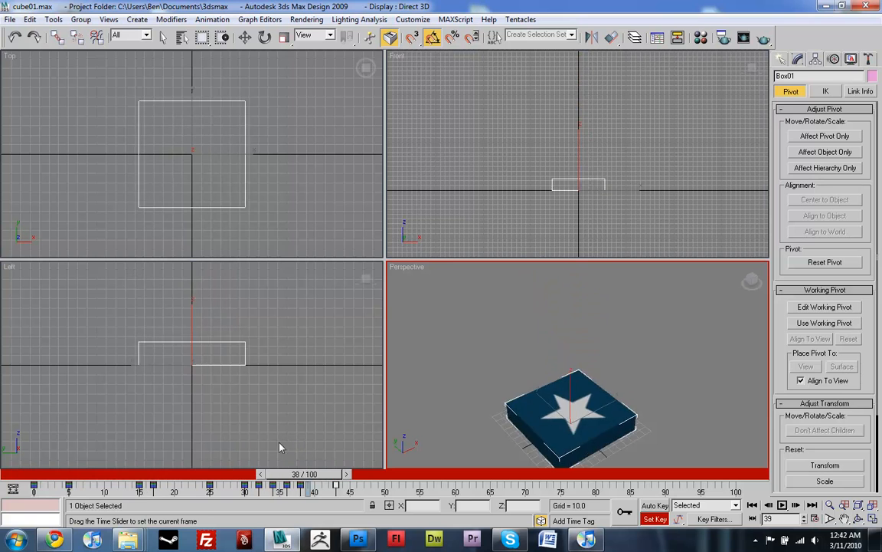
{"action": "left_click_drag", "start_coordinate": [313, 483], "coordinate": [266, 483]}
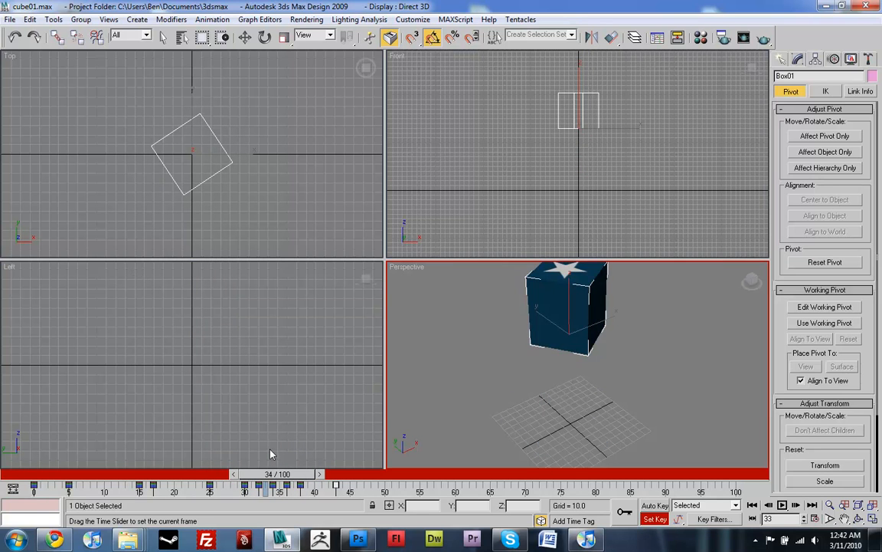
{"action": "left_click_drag", "start_coordinate": [267, 473], "coordinate": [257, 473]}
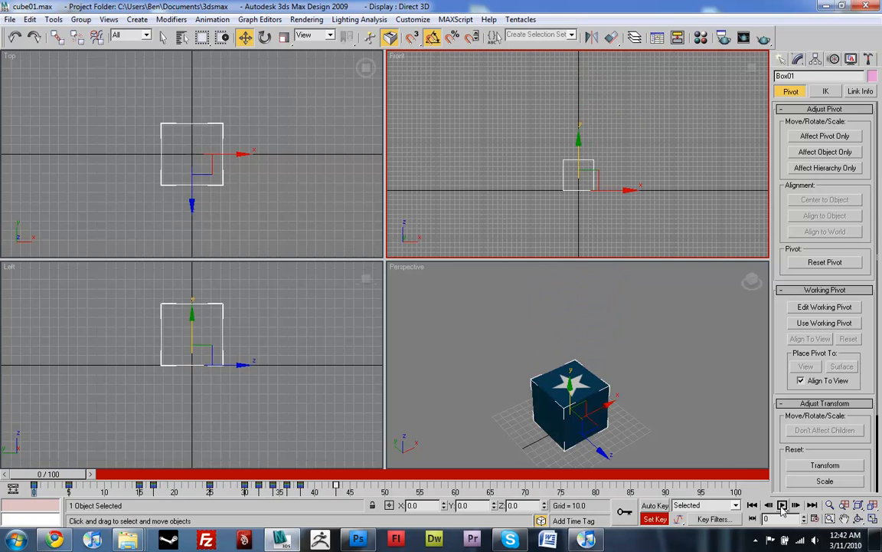
Play and stop the animation, then scrub frames to check the squash
{"action": "left_click", "coordinate": [782, 505]}
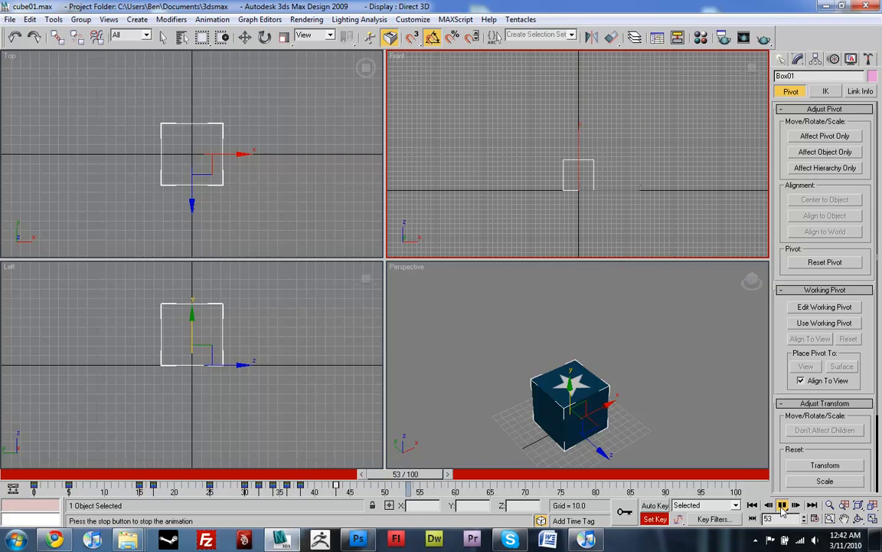
{"action": "left_click", "coordinate": [782, 505]}
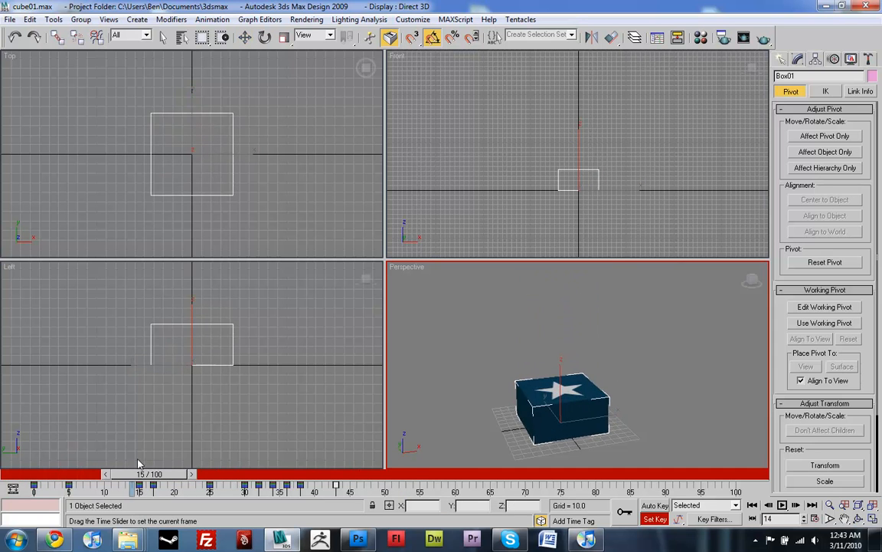
{"action": "left_click_drag", "start_coordinate": [142, 473], "coordinate": [172, 473]}
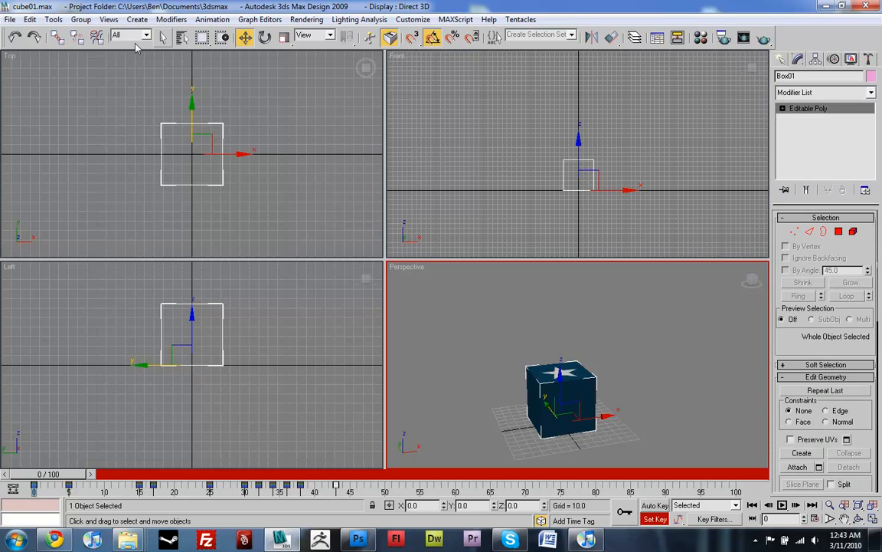
Export the scene as COLLADA (*.DAE) with the file name Box
{"action": "left_click", "coordinate": [10, 19]}
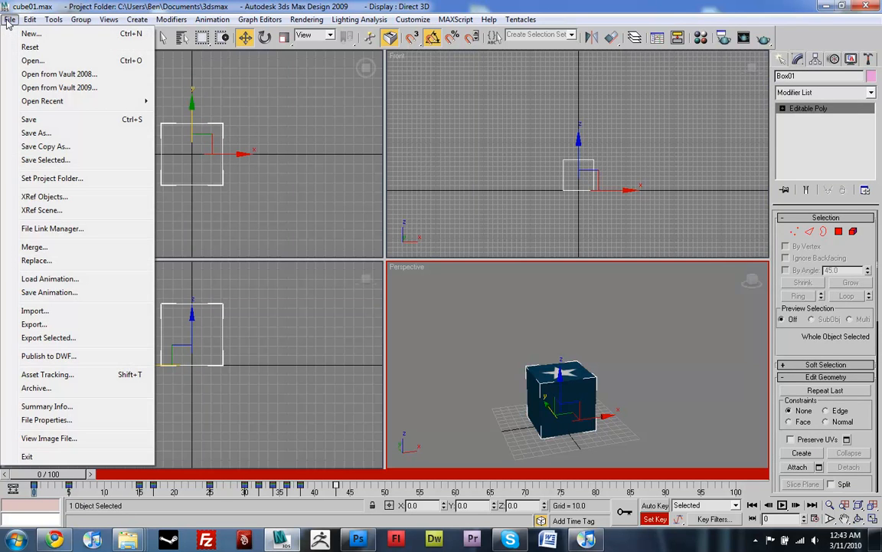
{"action": "mouse_move", "coordinate": [36, 260]}
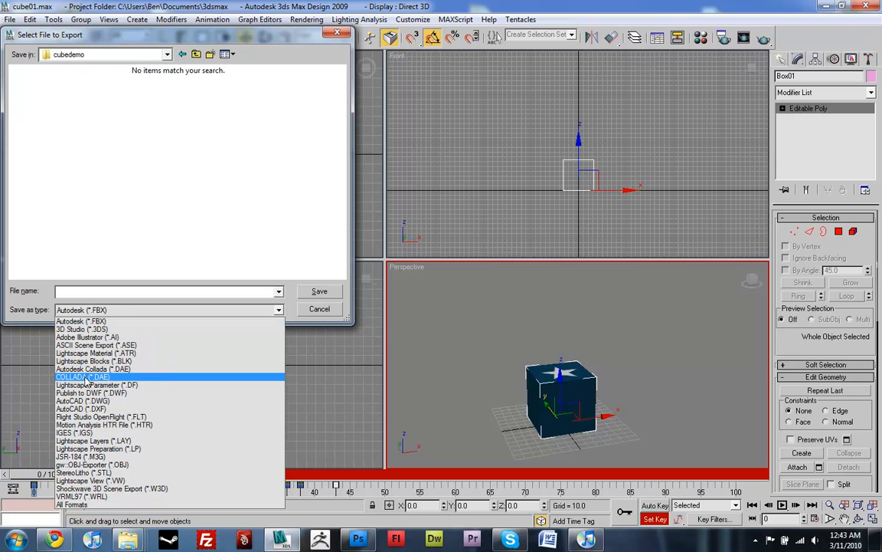
{"action": "left_click", "coordinate": [92, 376]}
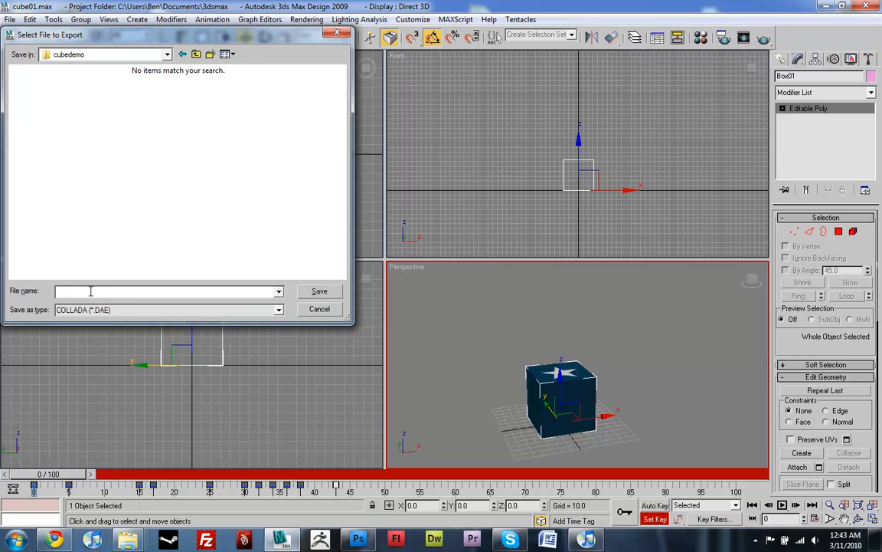
{"action": "type", "text": "Box"}
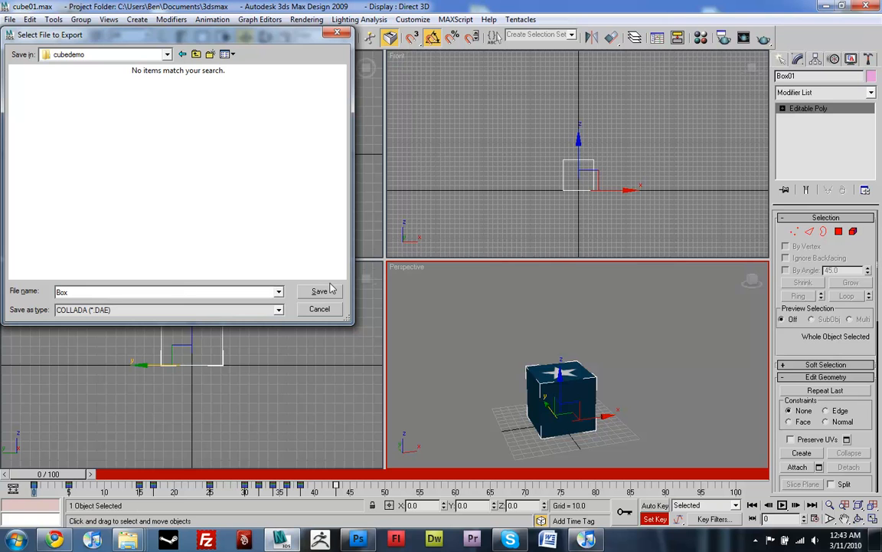
{"action": "left_click", "coordinate": [319, 291]}
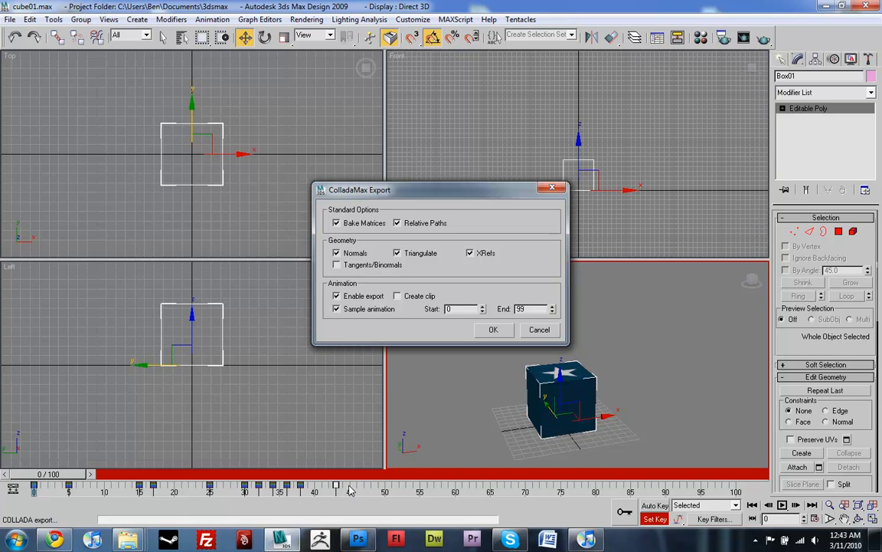
{"action": "mouse_move", "coordinate": [345, 490]}
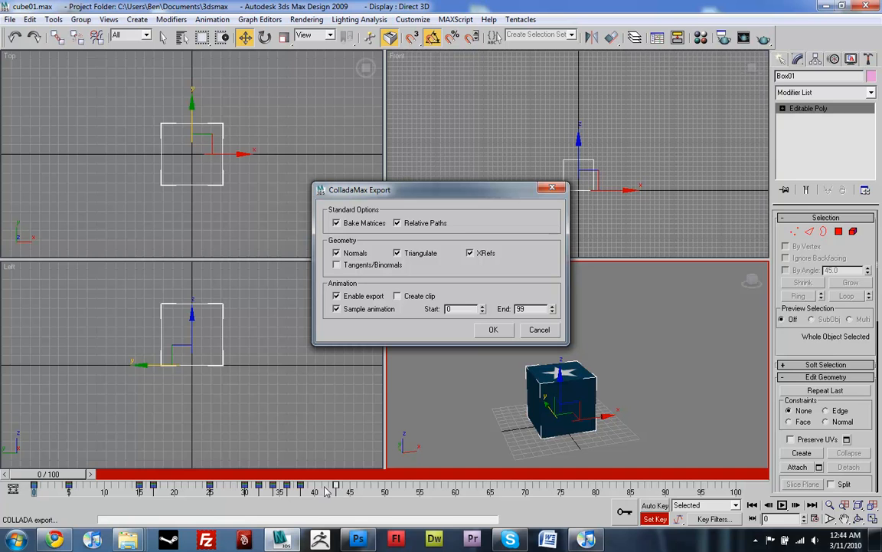
{"action": "mouse_move", "coordinate": [515, 321]}
{"action": "type", "text": "42"}
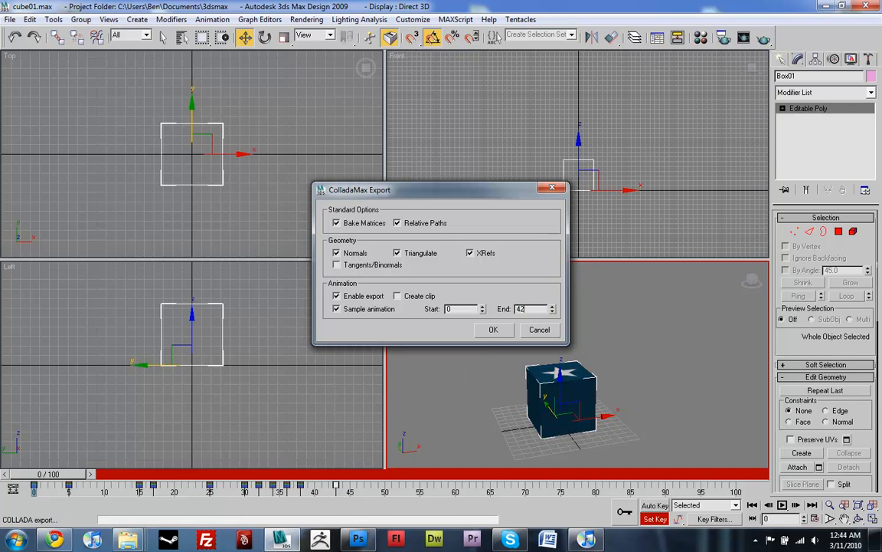
{"action": "mouse_move", "coordinate": [515, 333]}
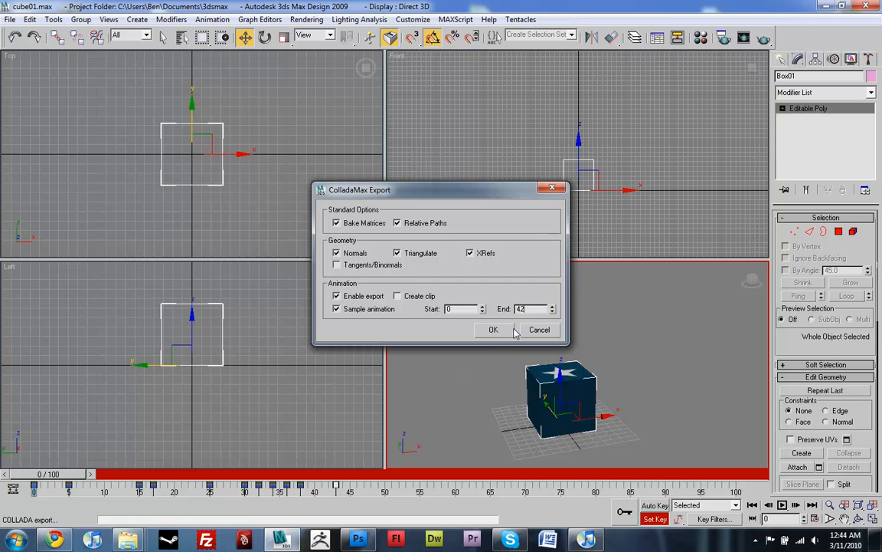
Enter 49 as the animation End frame and confirm the COLLADA export
{"action": "type", "text": "49"}
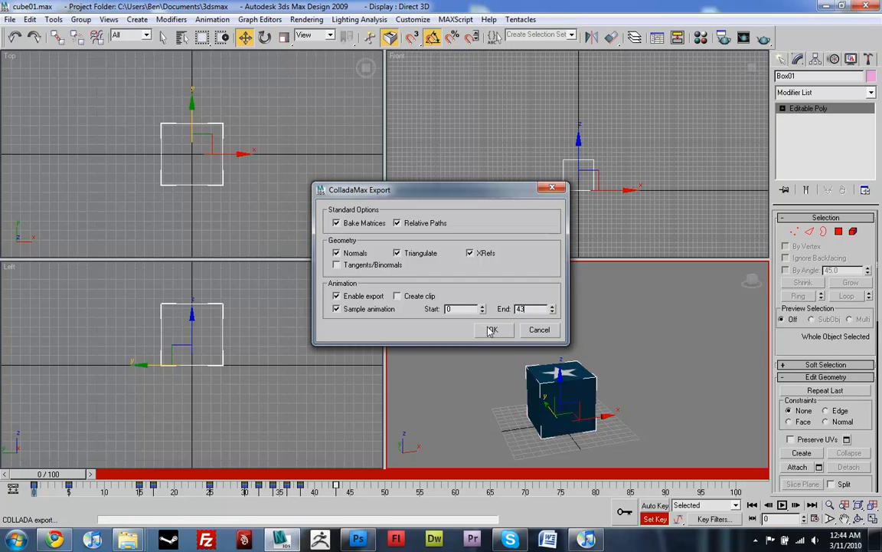
{"action": "left_click", "coordinate": [493, 329]}
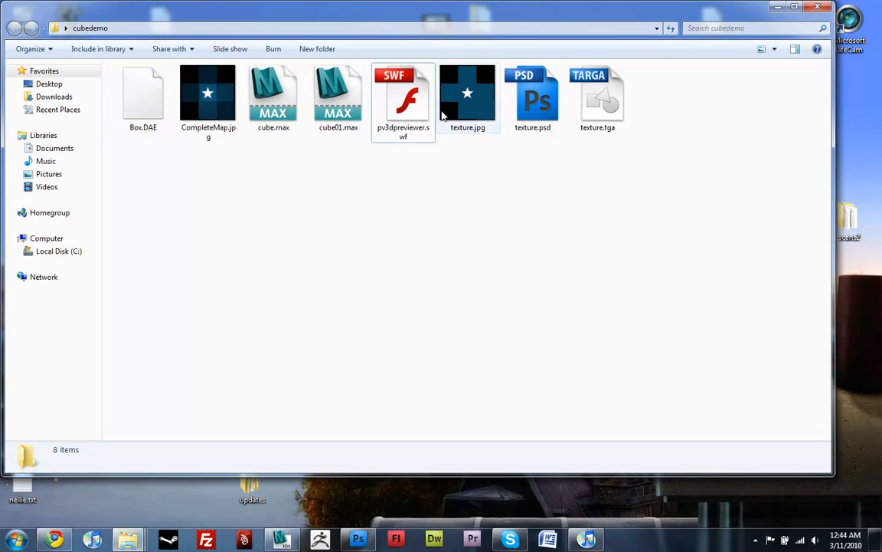
Launch the PV3D Previewer, load Box.DAE from the cubedemo folder, and orbit the view
{"action": "left_click", "coordinate": [404, 95]}
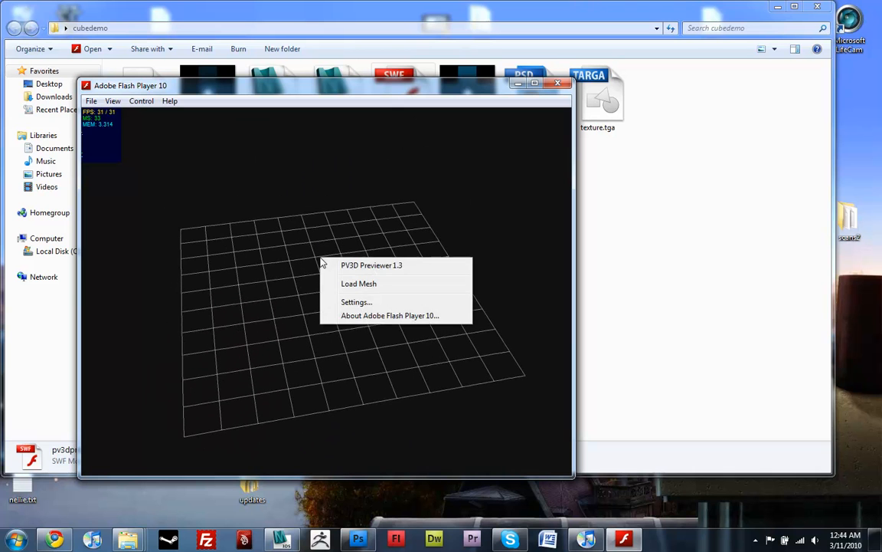
{"action": "left_click", "coordinate": [359, 283]}
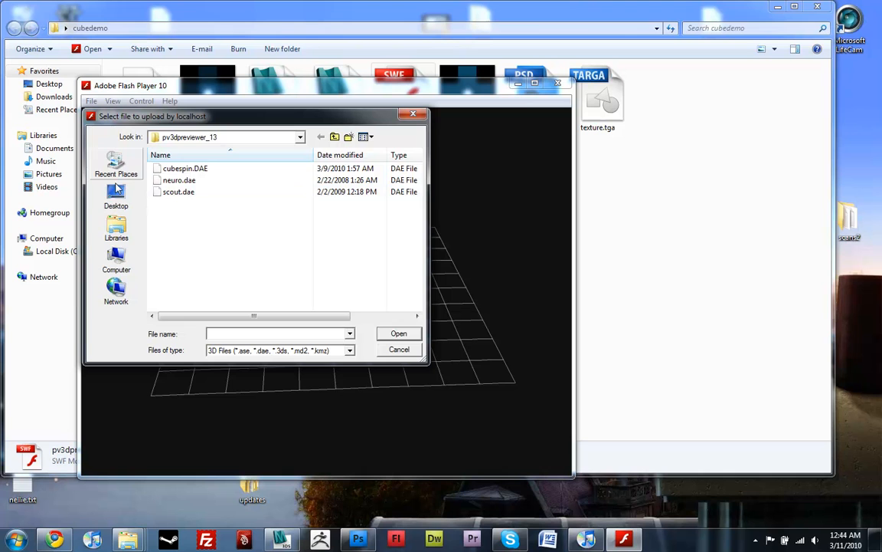
{"action": "left_click", "coordinate": [116, 195]}
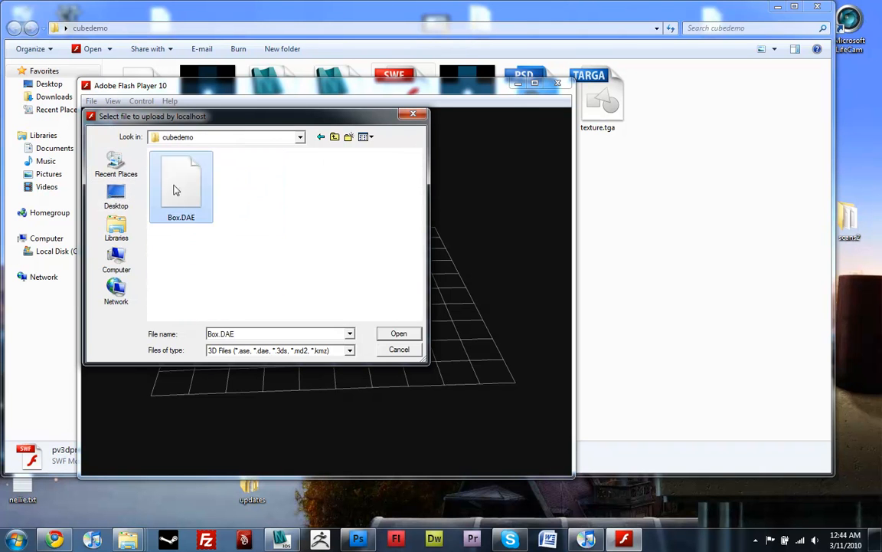
{"action": "left_click", "coordinate": [398, 333]}
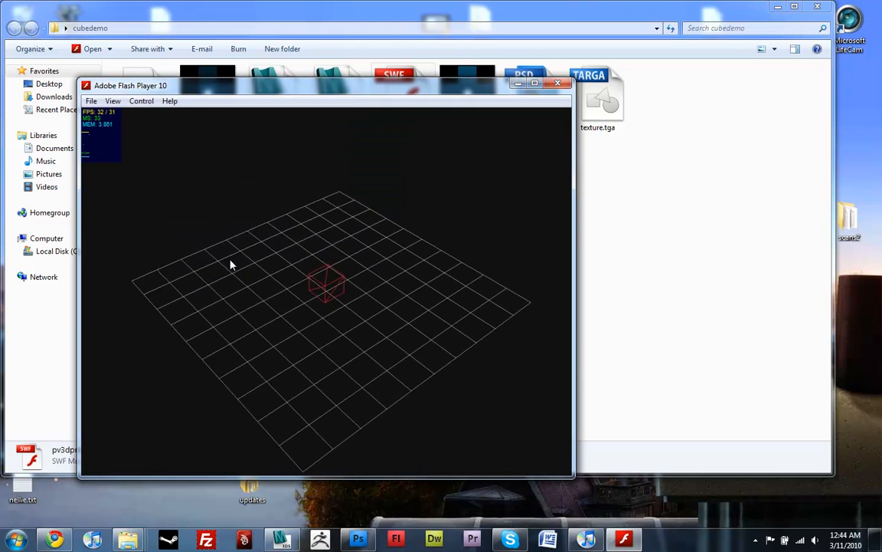
{"action": "left_click_drag", "start_coordinate": [232, 265], "coordinate": [306, 323]}
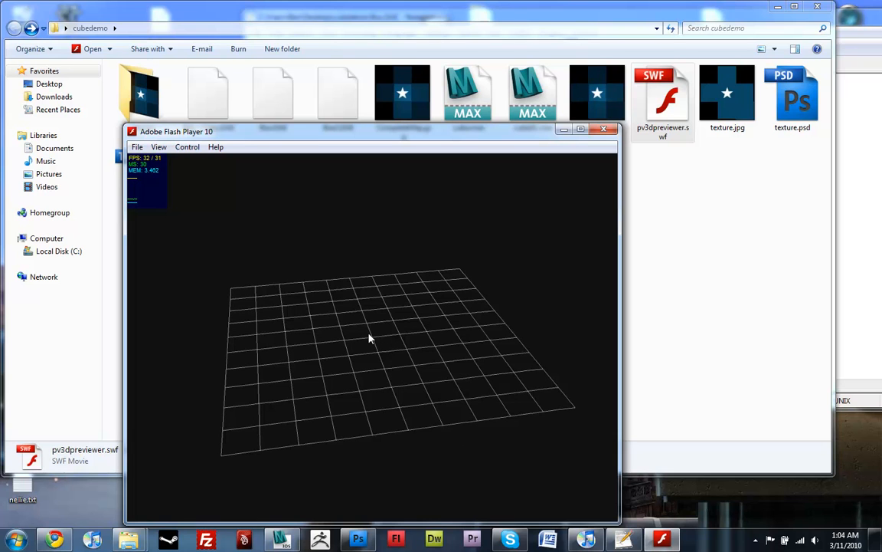
Reload Box.DAE into the PV3D Previewer via Load Mesh and orbit around the animating cube
{"action": "left_click_drag", "start_coordinate": [369, 339], "coordinate": [390, 339]}
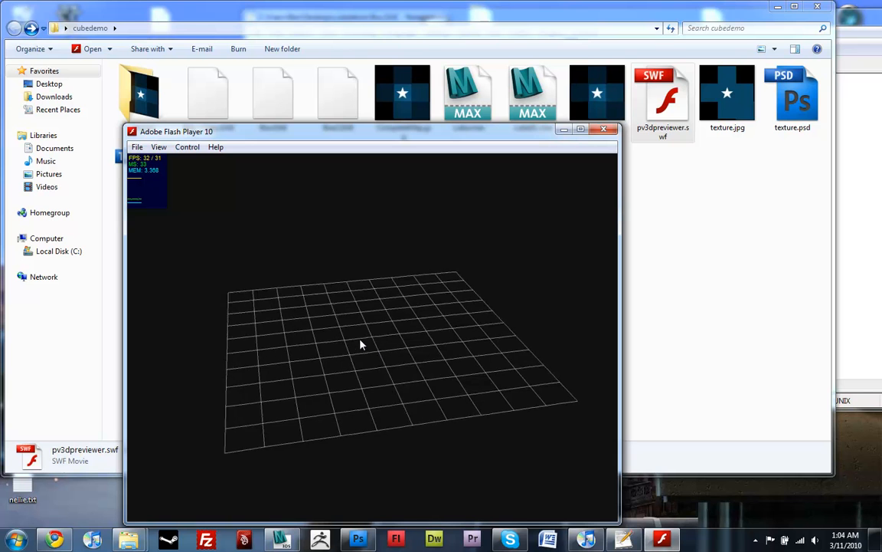
{"action": "right_click", "coordinate": [361, 343]}
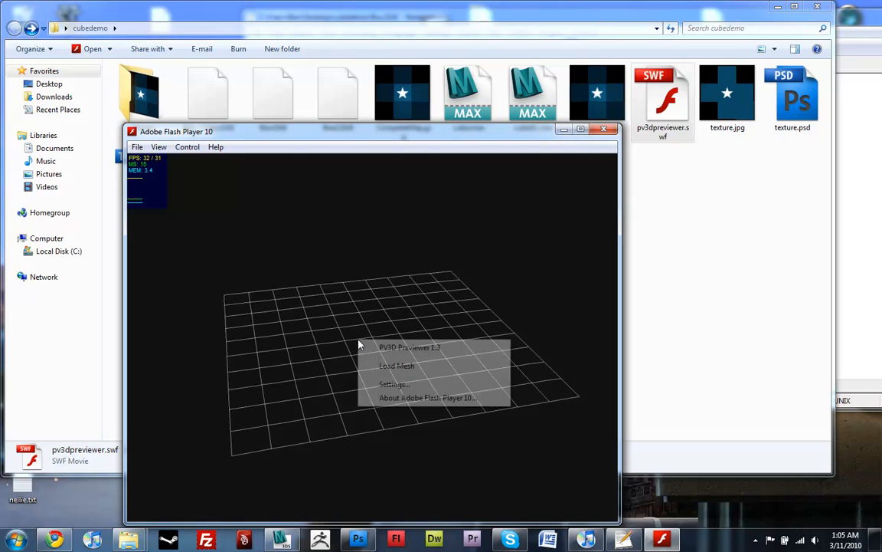
{"action": "left_click", "coordinate": [397, 366]}
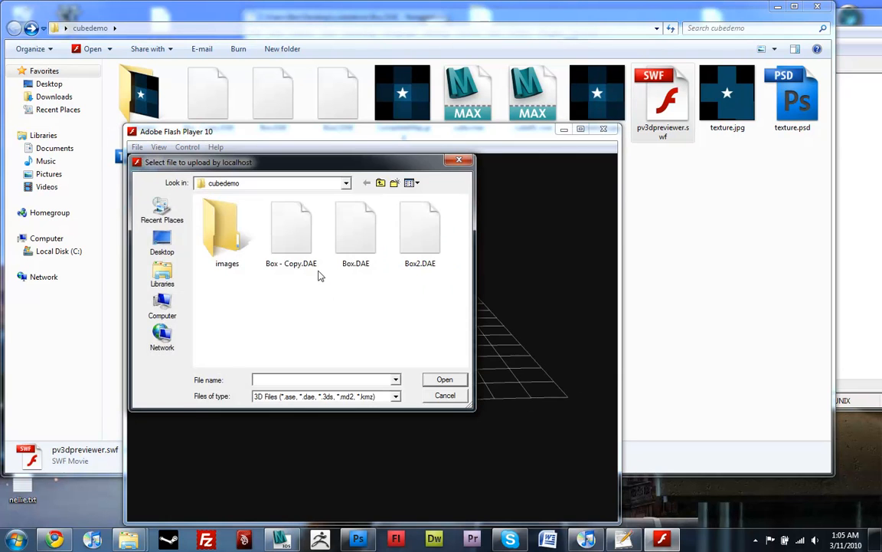
{"action": "left_click", "coordinate": [356, 230]}
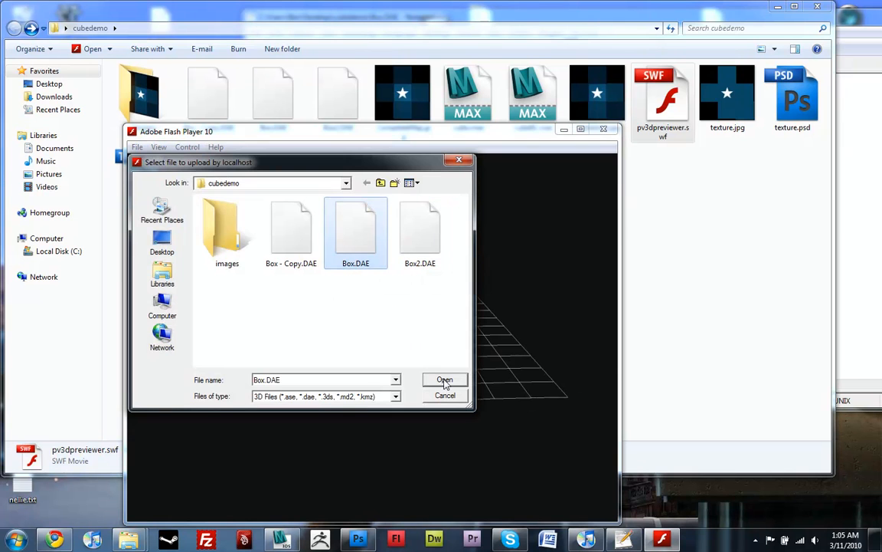
{"action": "left_click", "coordinate": [445, 380]}
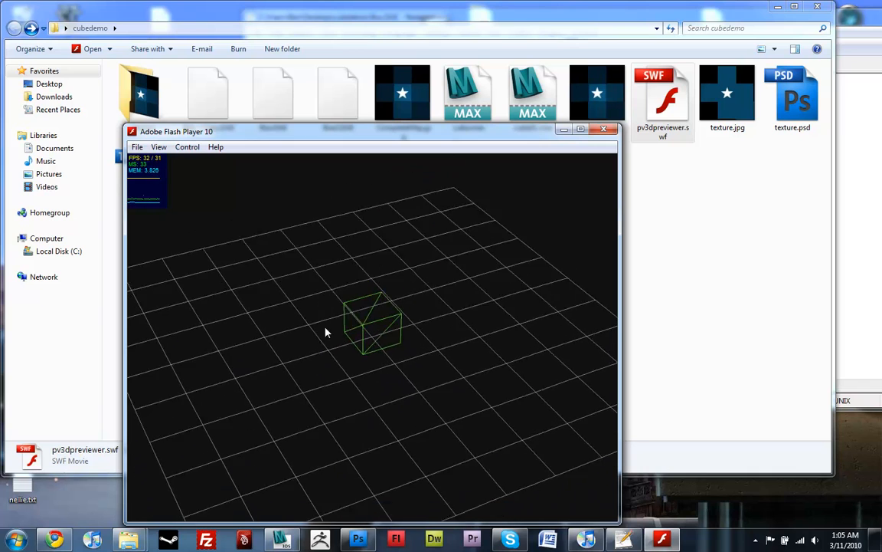
{"action": "left_click_drag", "start_coordinate": [326, 332], "coordinate": [393, 355]}
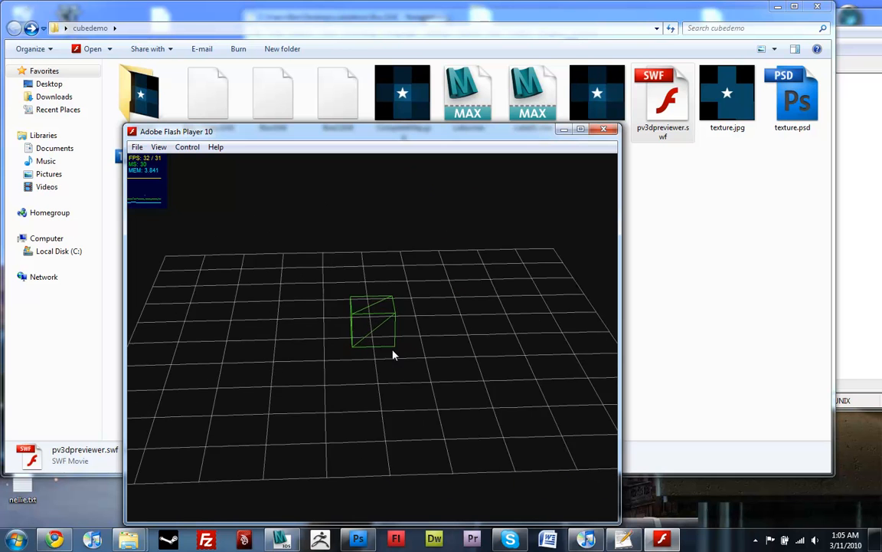